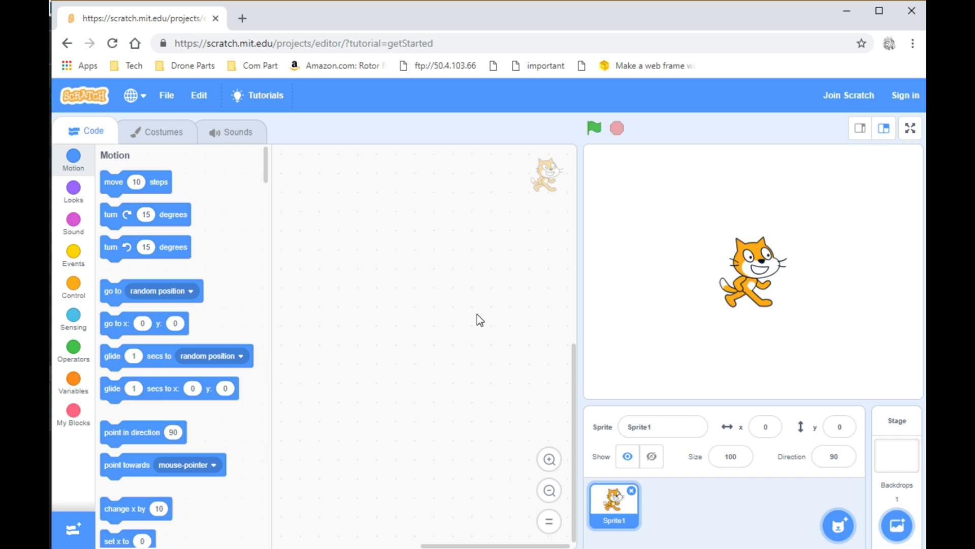
mouse_move(96, 285)
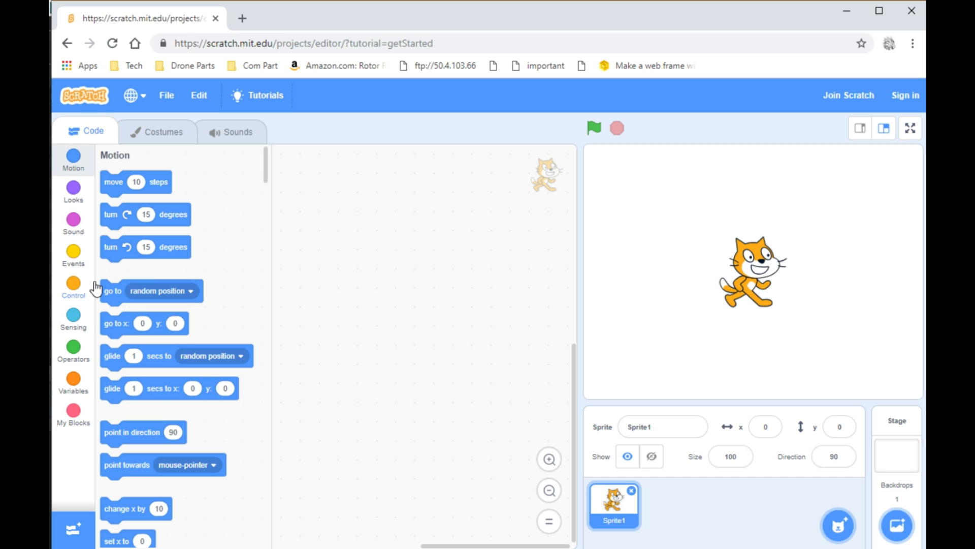
- Place a green-flag trigger and attach an 'ask What's your name? and wait' block
click(73, 255)
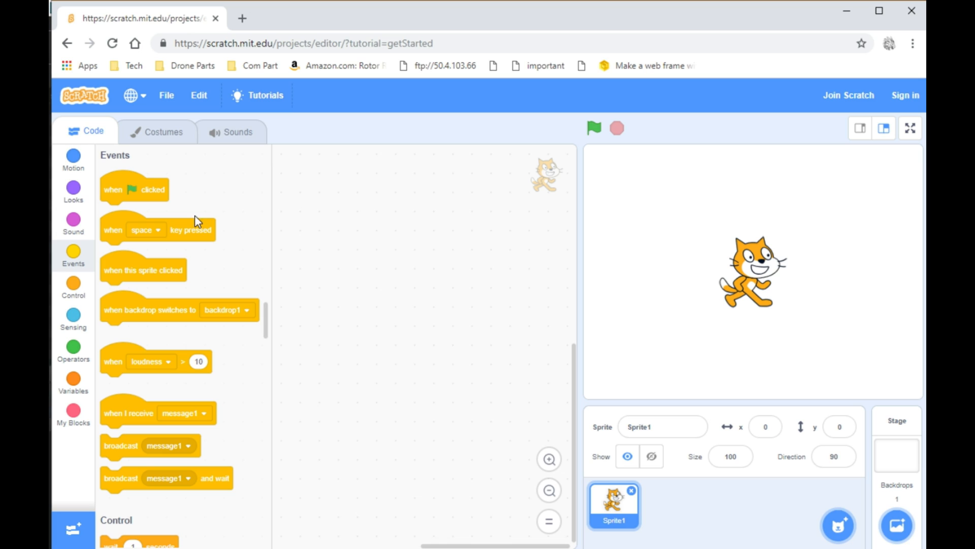
drag(134, 189, 363, 222)
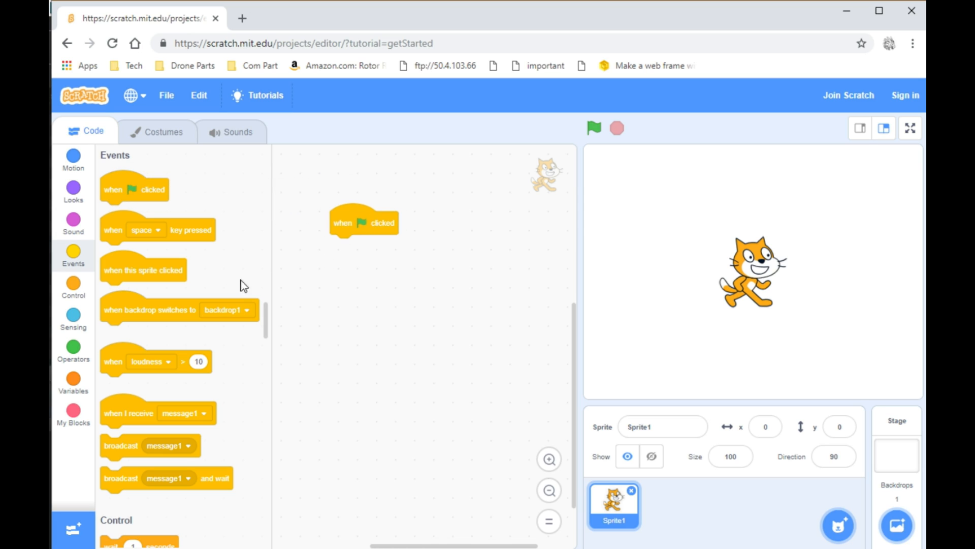
click(72, 316)
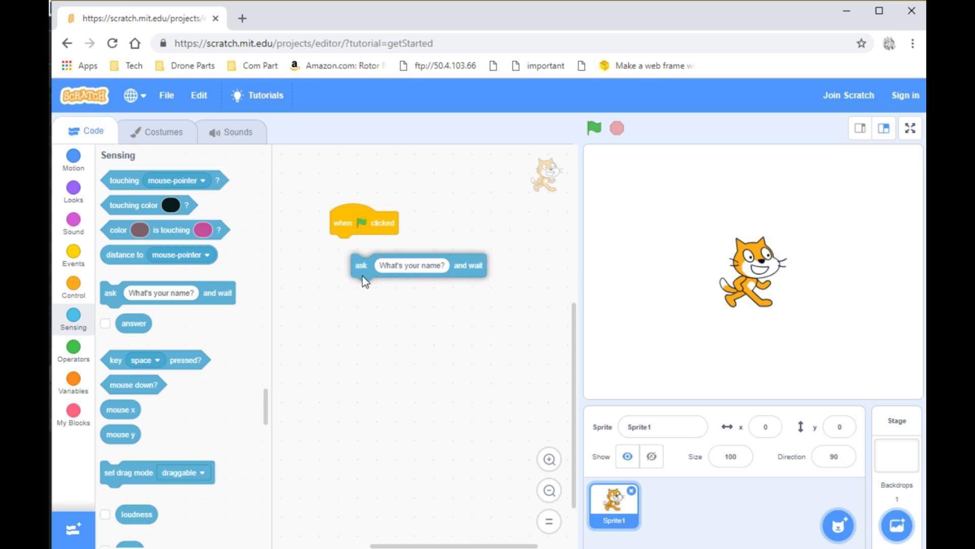
drag(360, 265, 340, 246)
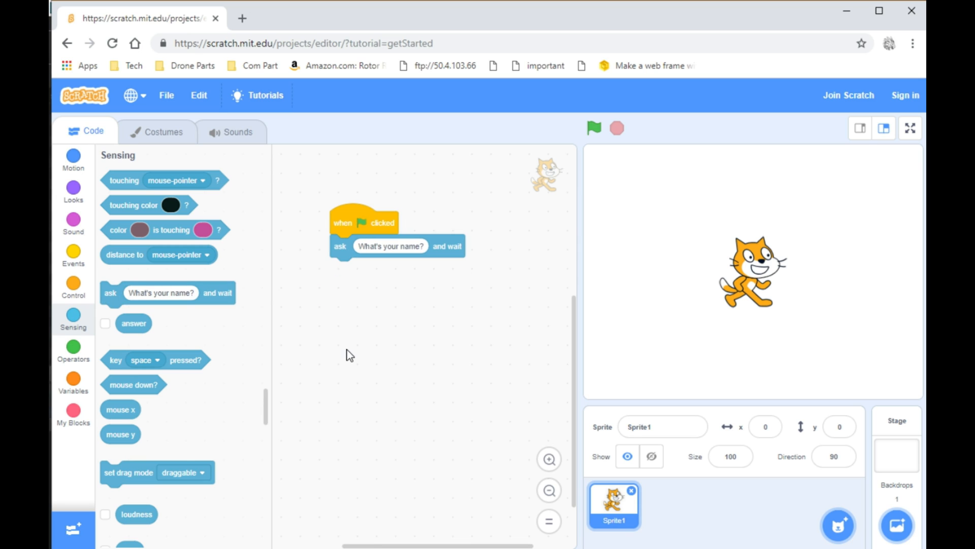
click(72, 190)
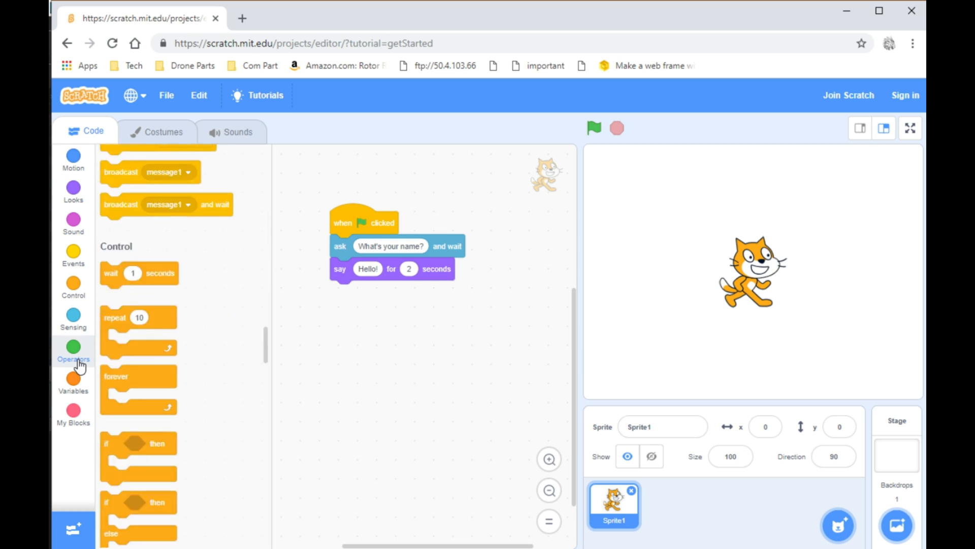
- Fill the say block with join 'Hello,' and the answer reporter
click(73, 346)
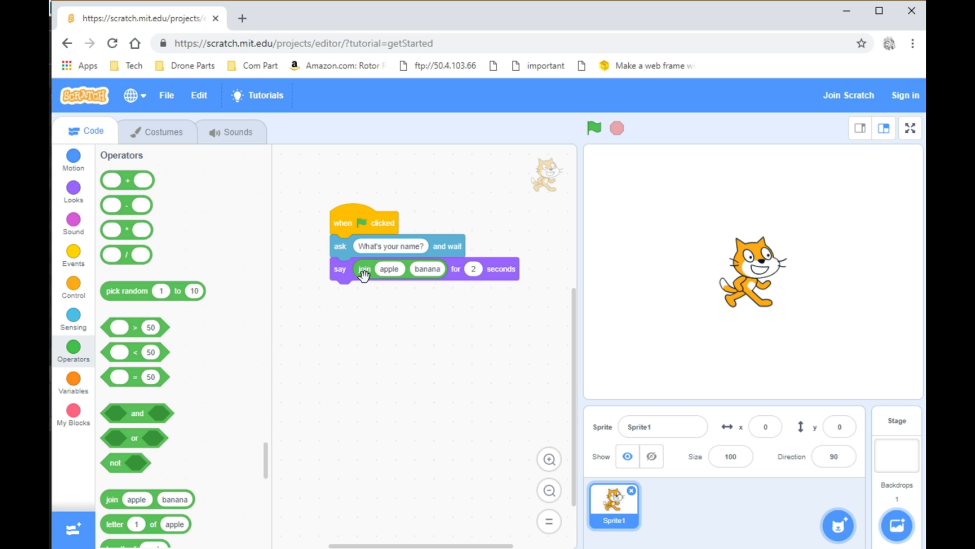
mouse_move(89, 270)
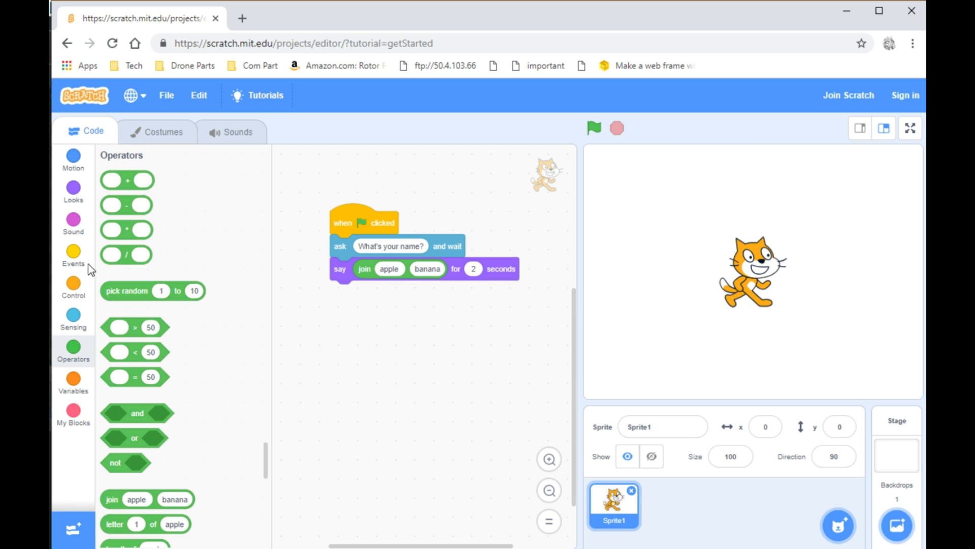
click(73, 313)
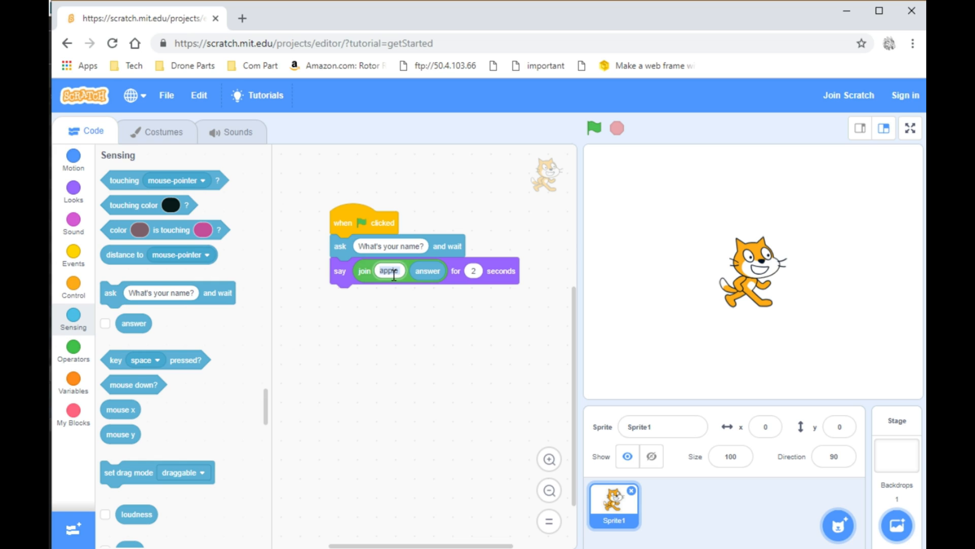
text(Hello,)
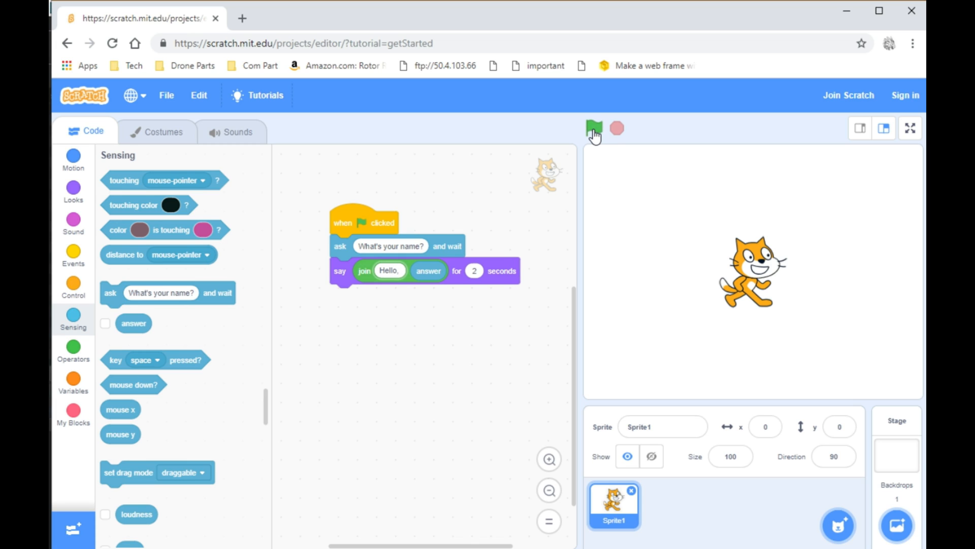
click(595, 127)
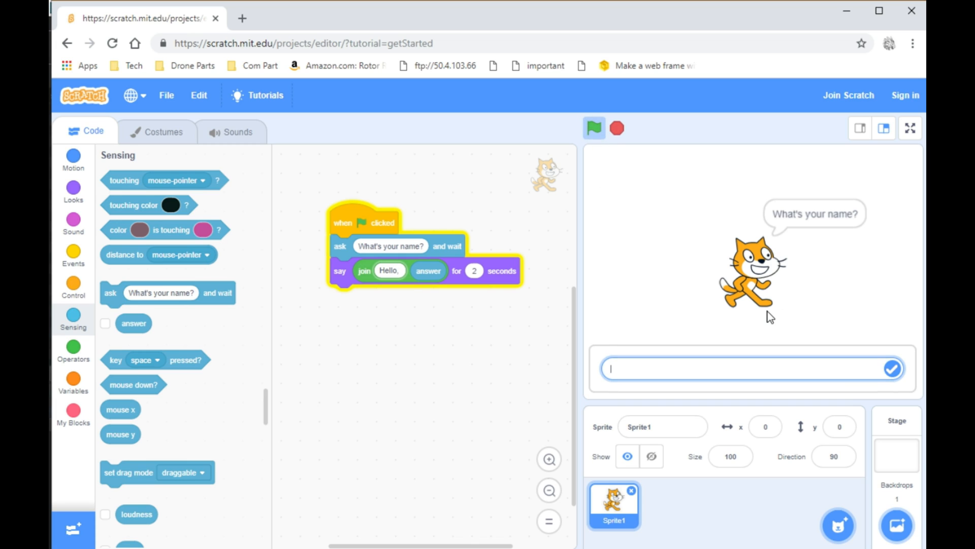
text(Sohum)
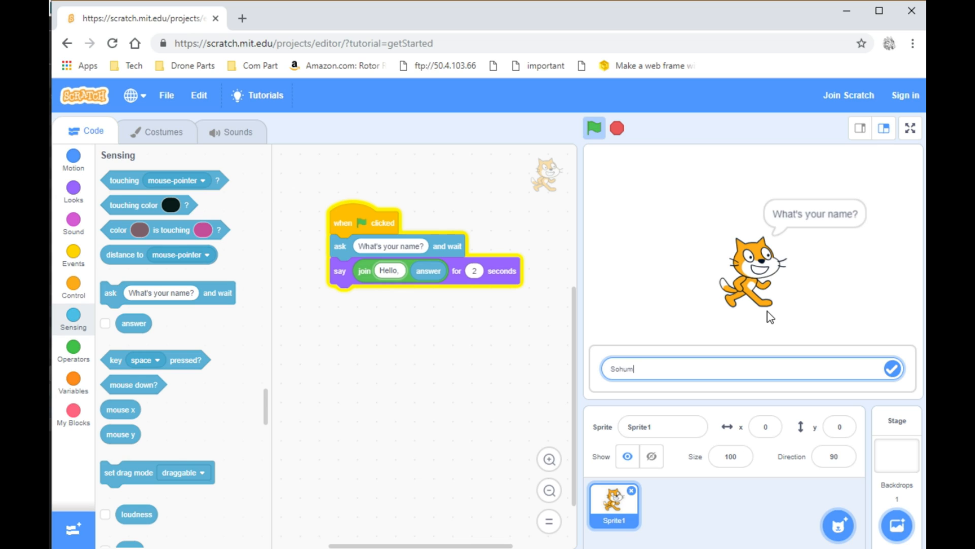
click(893, 379)
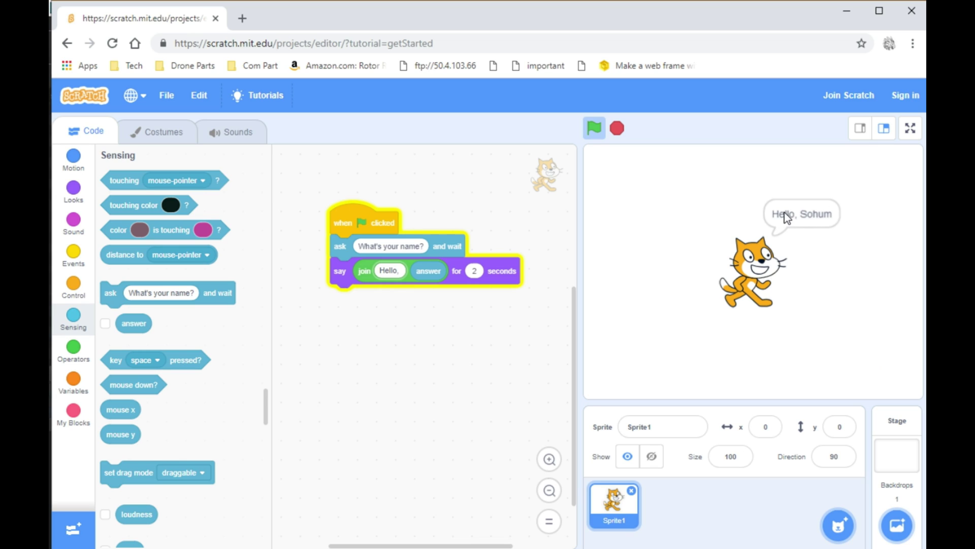
click(617, 128)
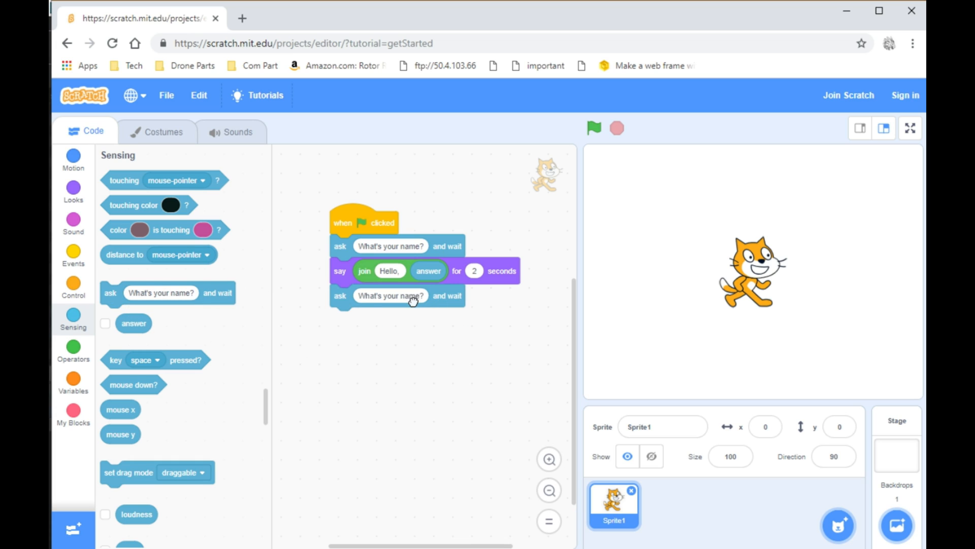
- Change the second ask block's text to 'What is 3+3?'
click(391, 296)
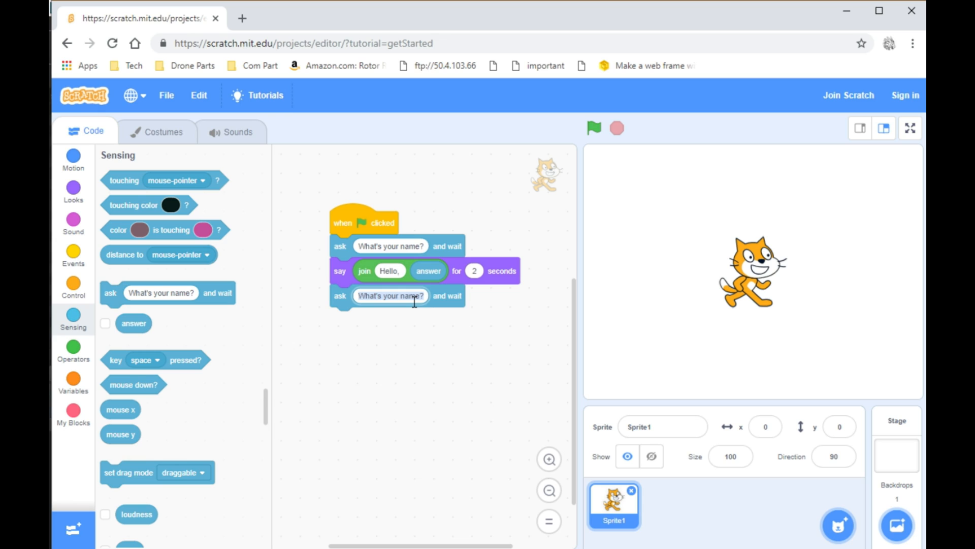
text(3)
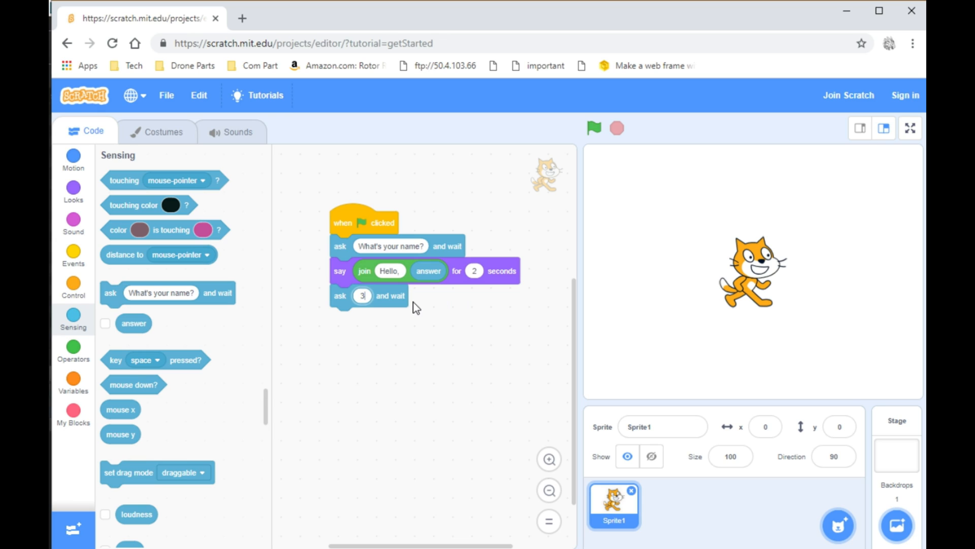
text(+3?)
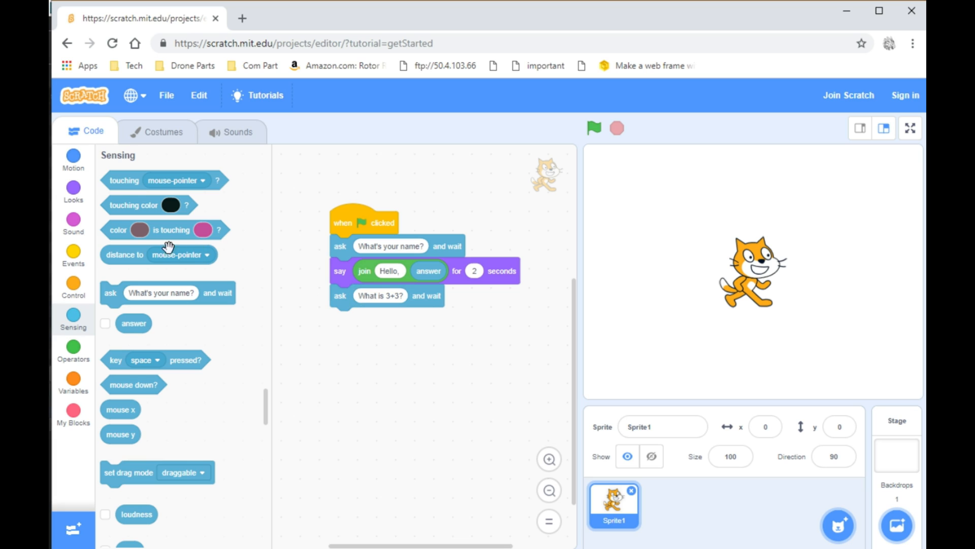
- Attach an if-then-else block under the 3+3 question and bring up the operator blocks
click(73, 287)
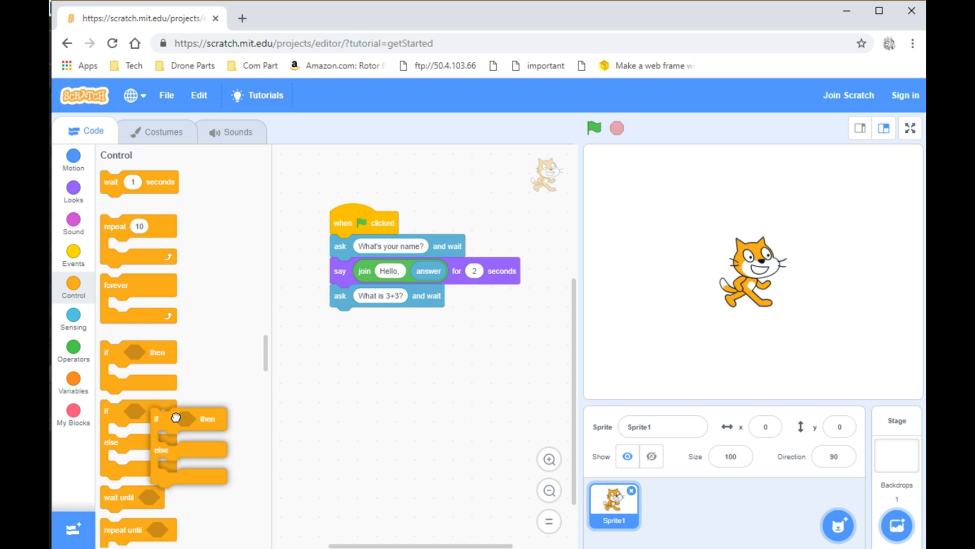
drag(176, 416, 366, 318)
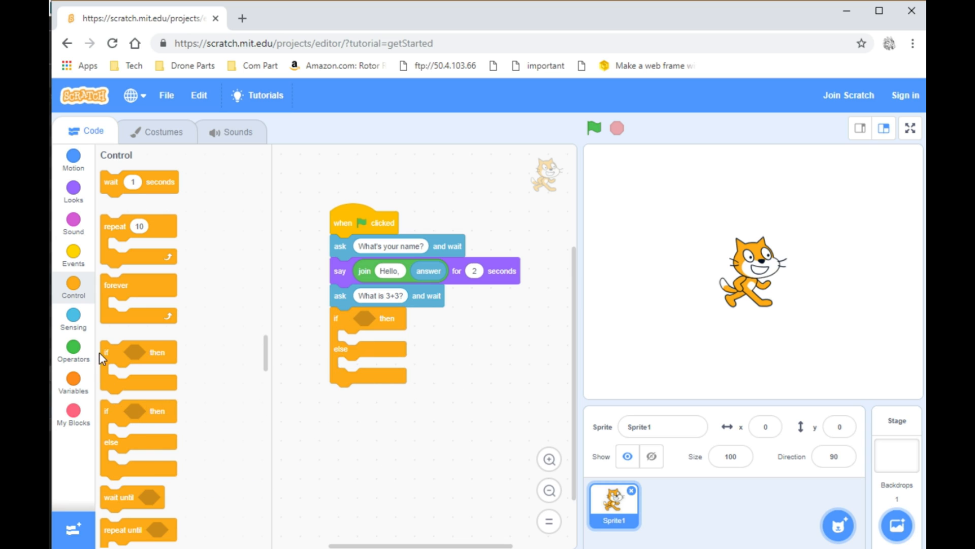
click(73, 346)
text(6)
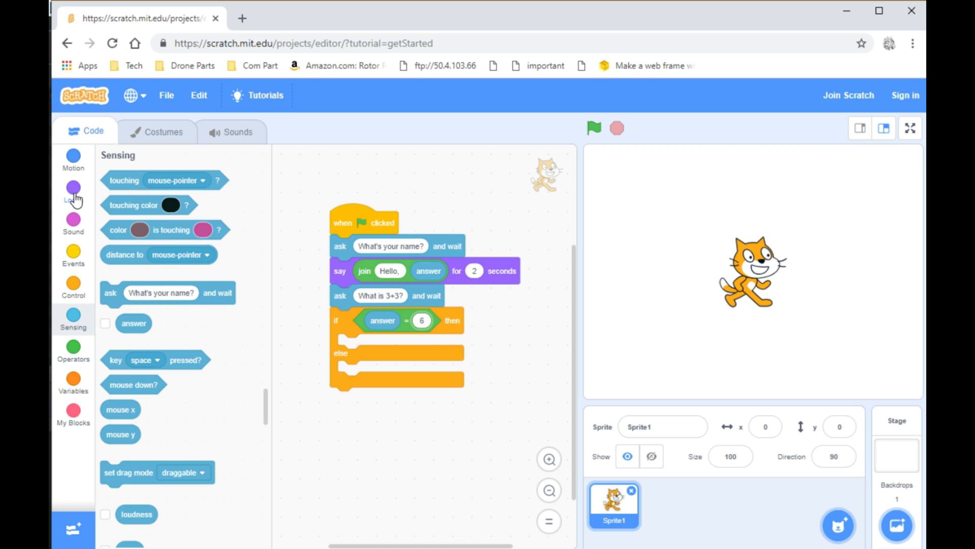
- Put say blocks in both branches with 'Correct!' and 'No That is Incorrect.'
click(73, 191)
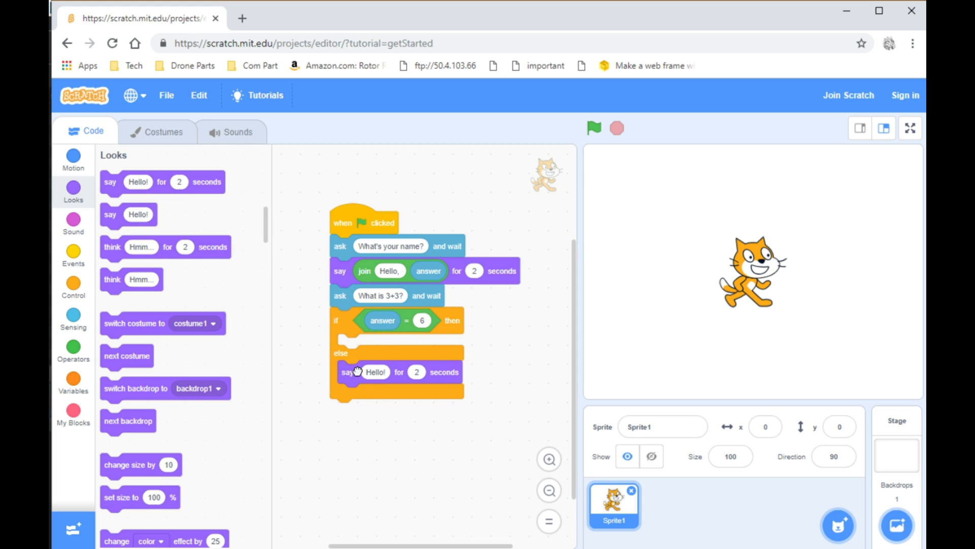
drag(357, 371, 361, 342)
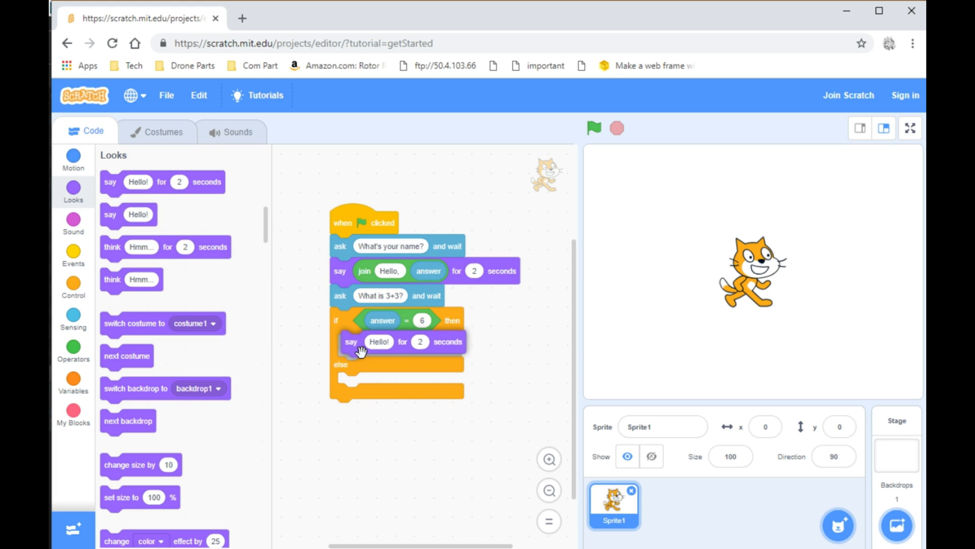
click(377, 345)
text(Correct!)
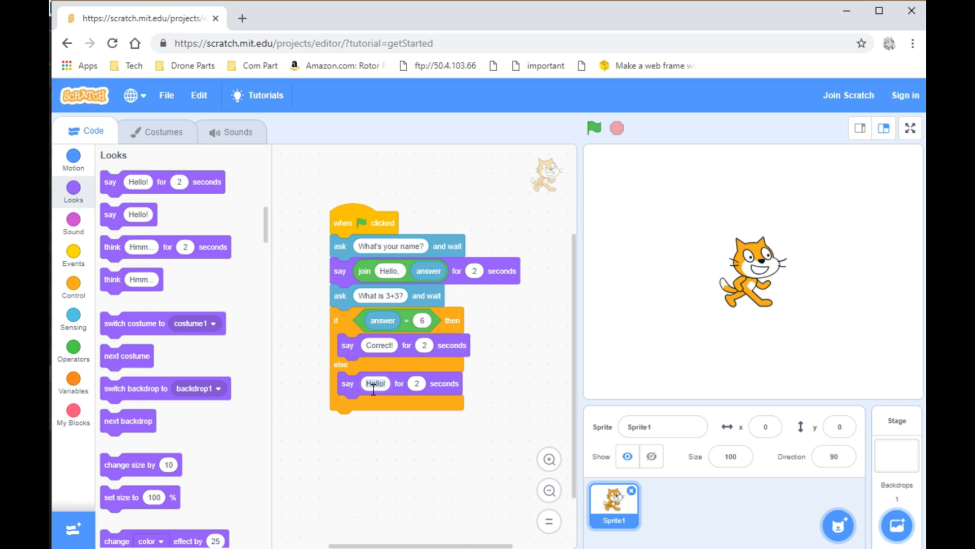
text(No)
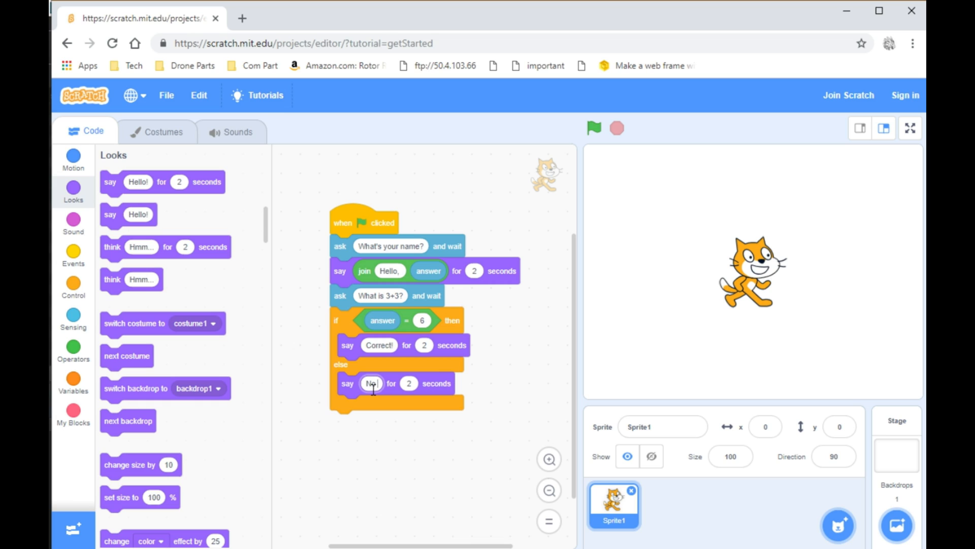
text(That is Incorrect.)
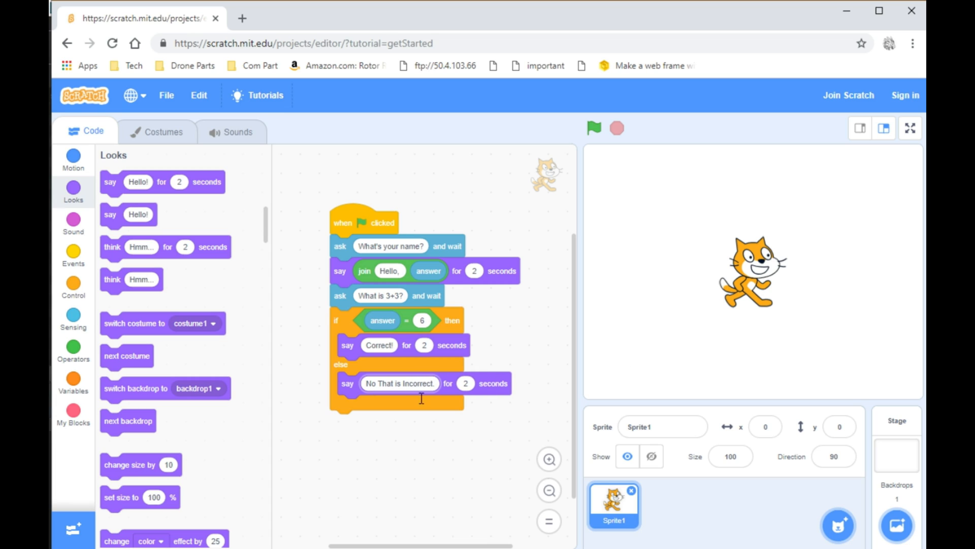
click(594, 127)
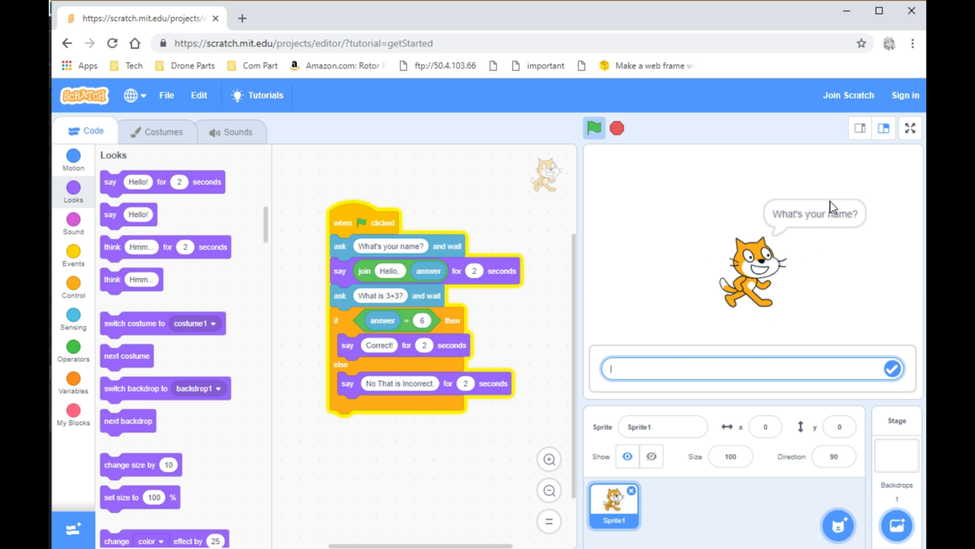
click(892, 371)
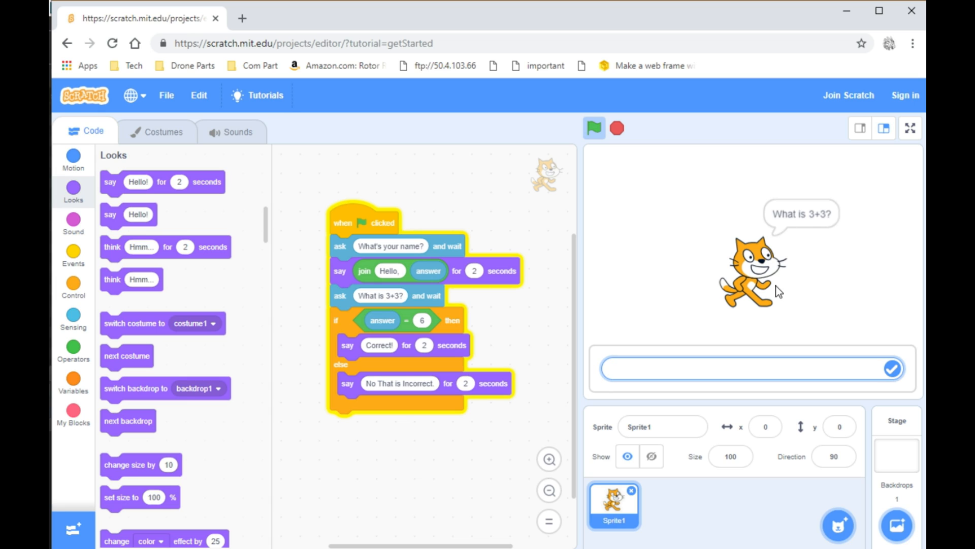
text(6)
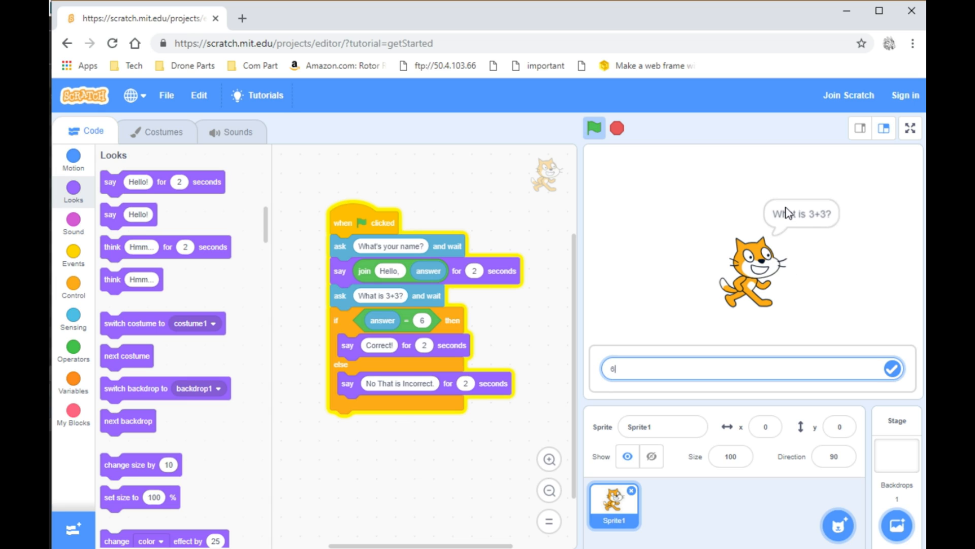
click(891, 372)
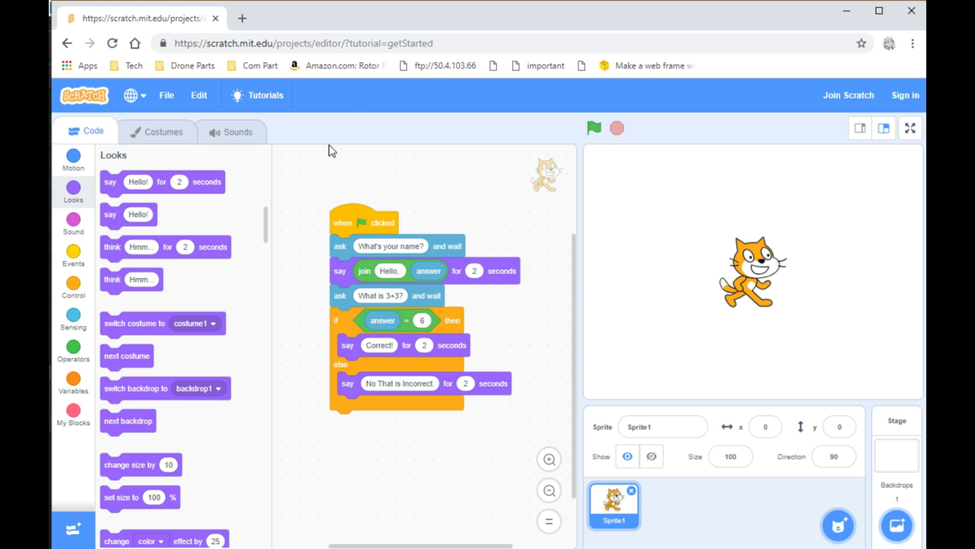
mouse_move(392, 319)
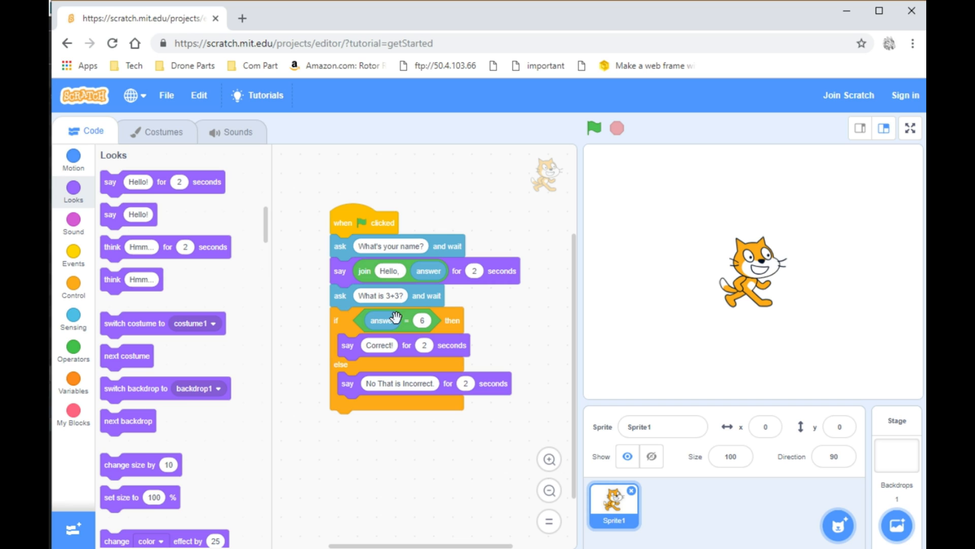
mouse_move(375, 293)
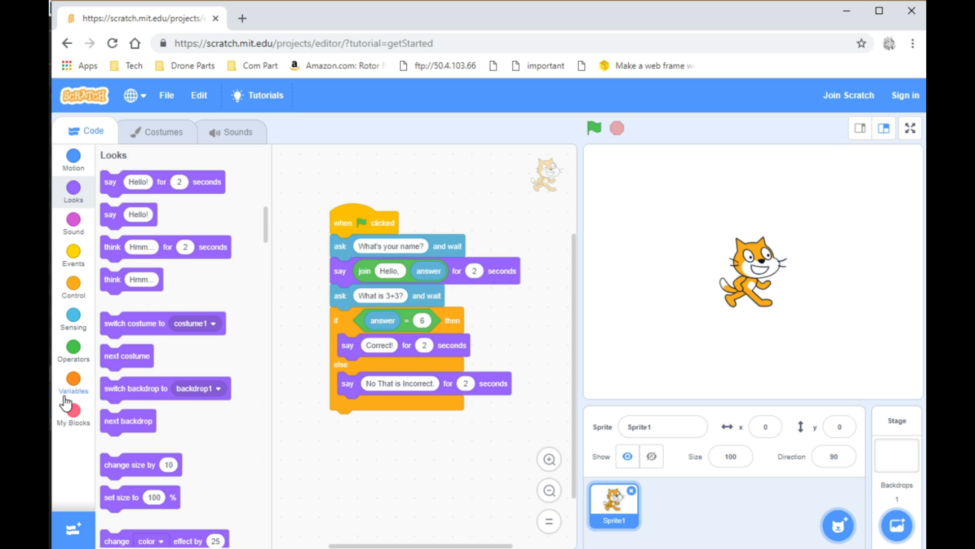
- Rename the set block's variable to 'Correct' so it sets Correct to 0
click(73, 381)
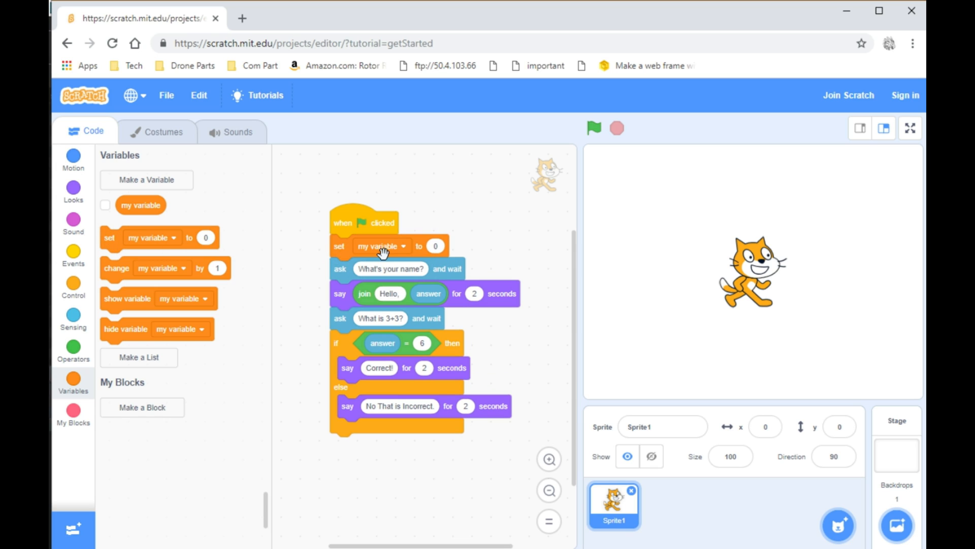
click(382, 245)
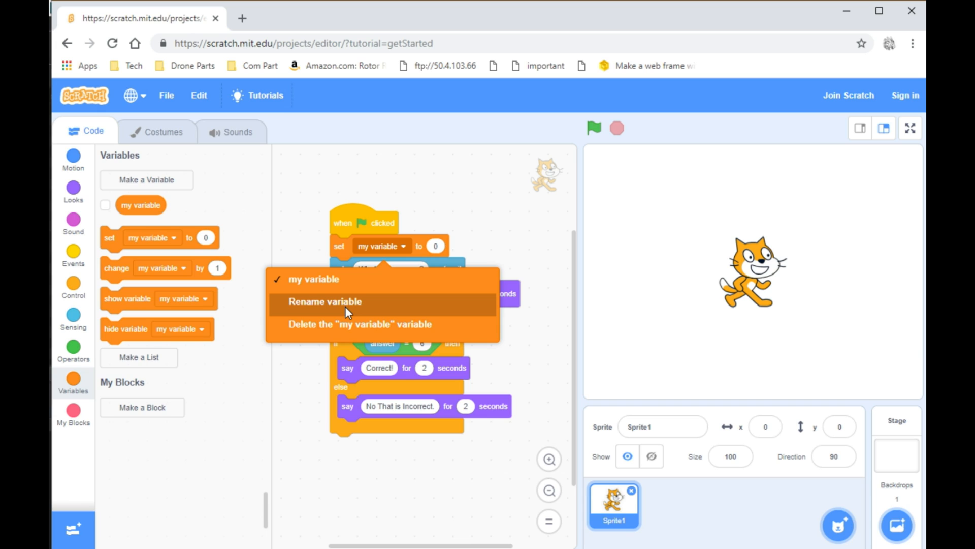
click(324, 301)
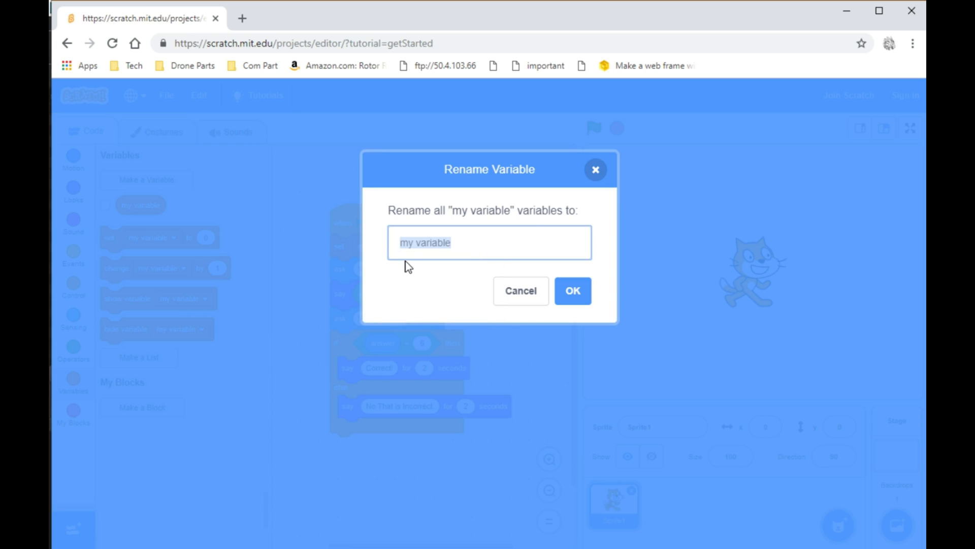
text(Correct)
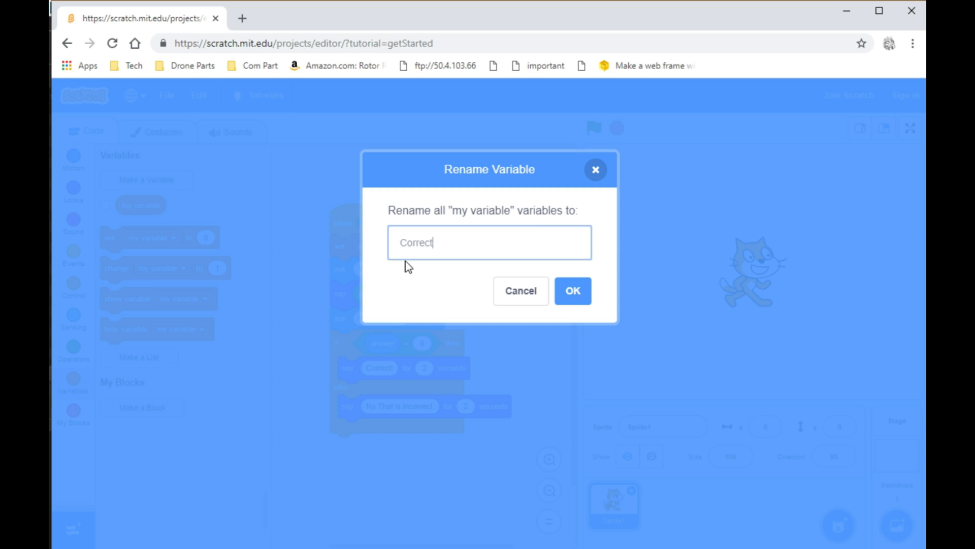
click(572, 290)
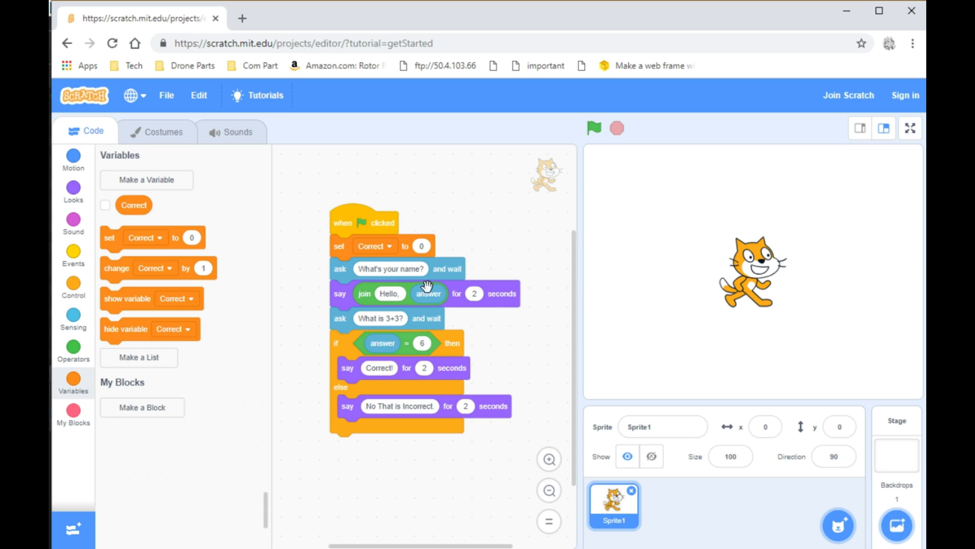
mouse_move(128, 306)
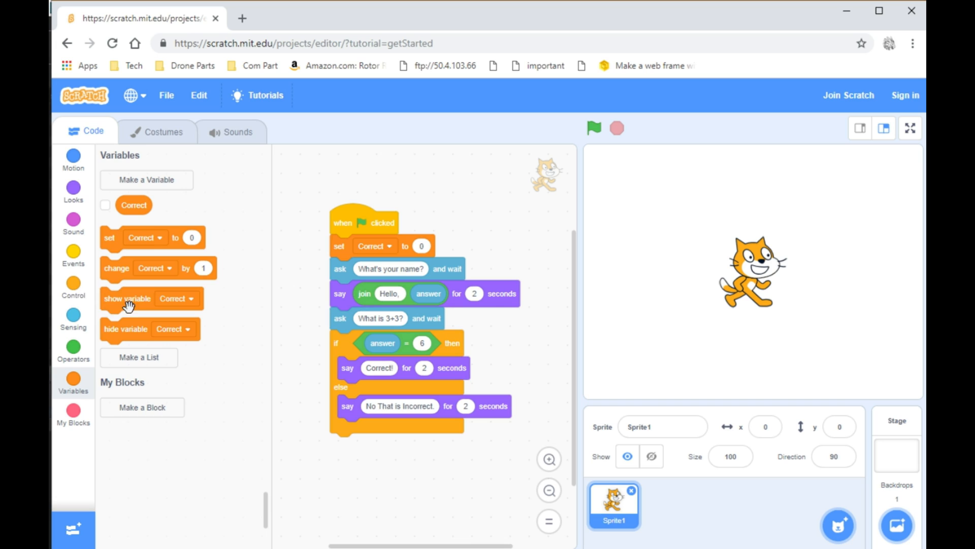
mouse_move(116, 266)
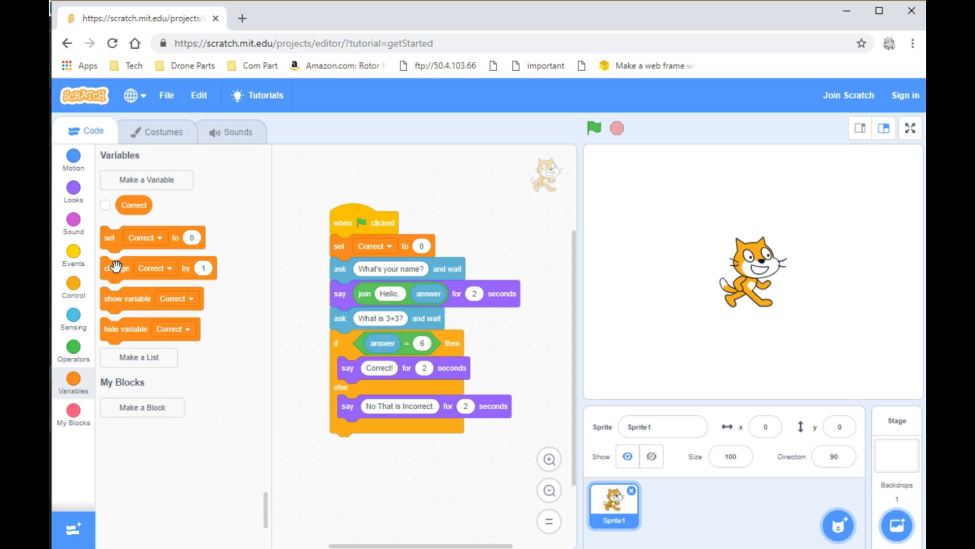
- Place 'change Correct by 1' below the 'say Correct!' block
drag(117, 268, 371, 384)
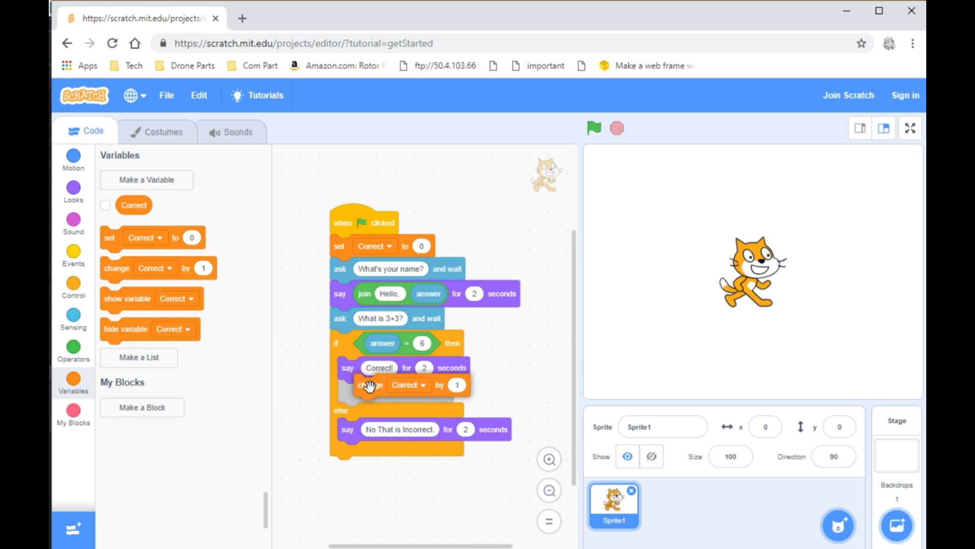
drag(370, 384, 391, 391)
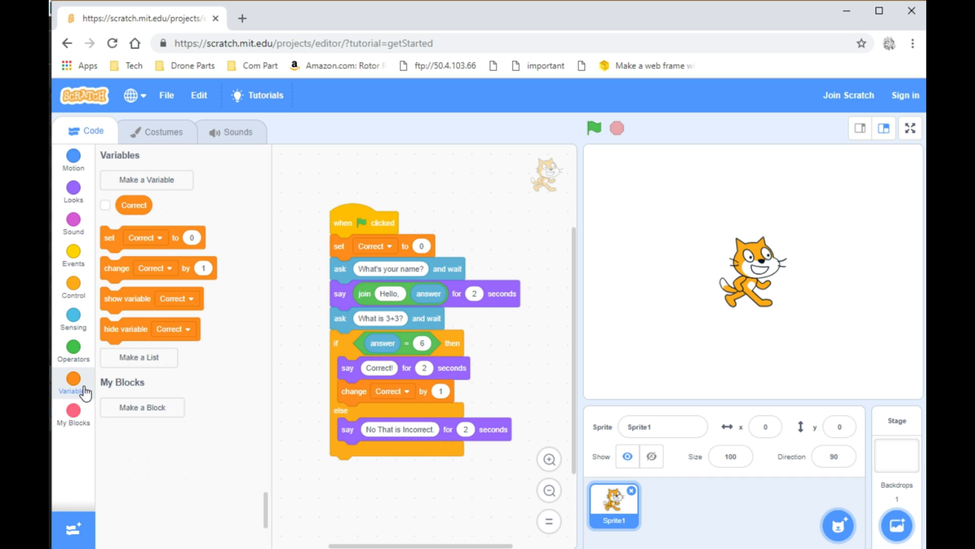
- Add a final say block containing a join of the Correct variable and '/1'
click(73, 191)
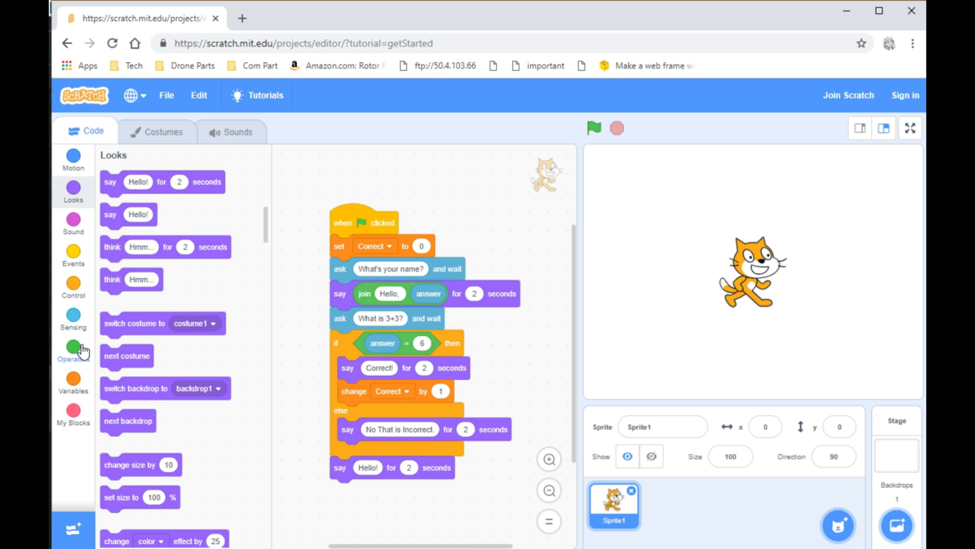
click(73, 347)
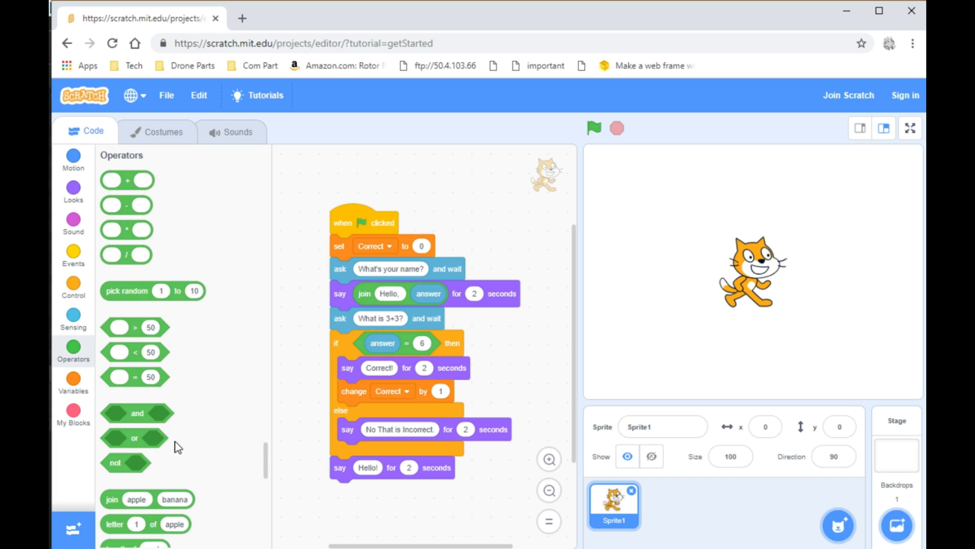
drag(111, 499, 373, 468)
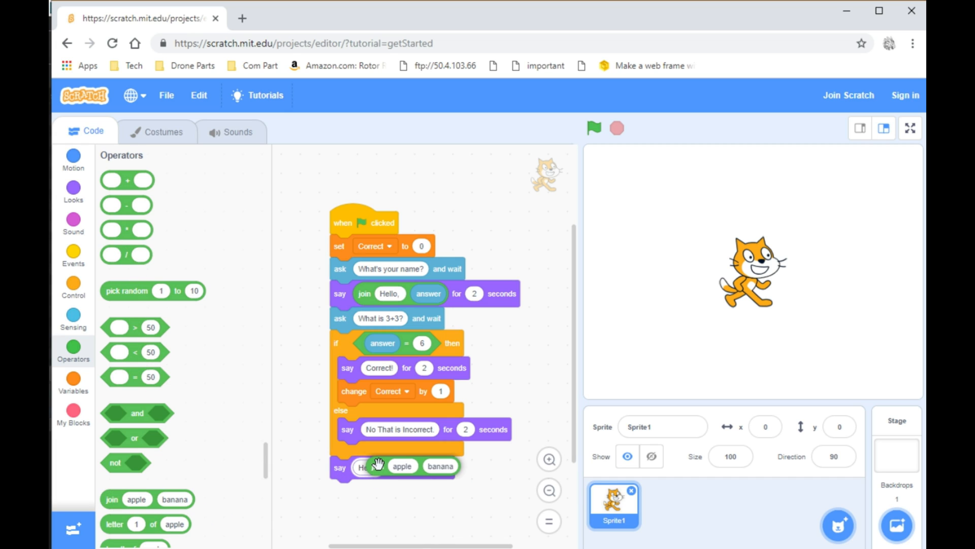
click(74, 386)
text(/1)
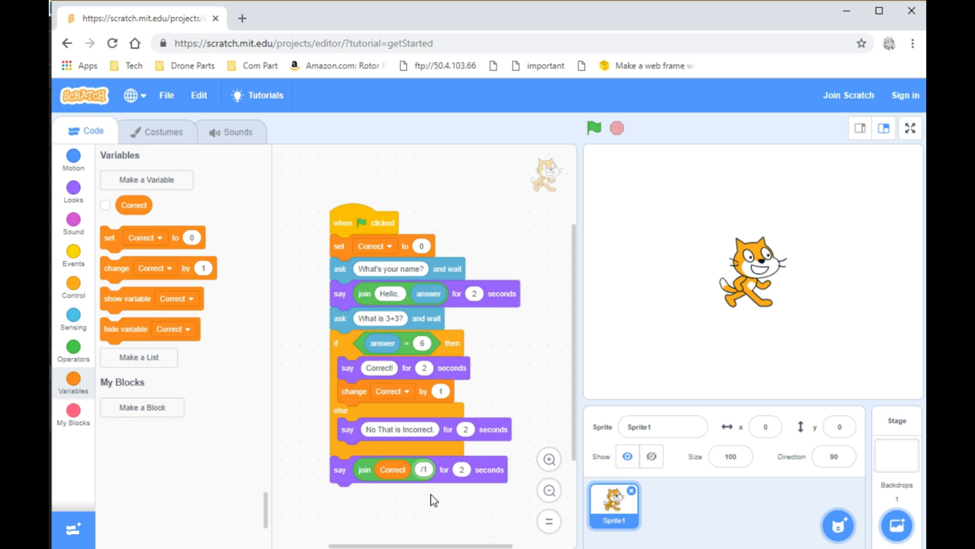
mouse_move(734, 79)
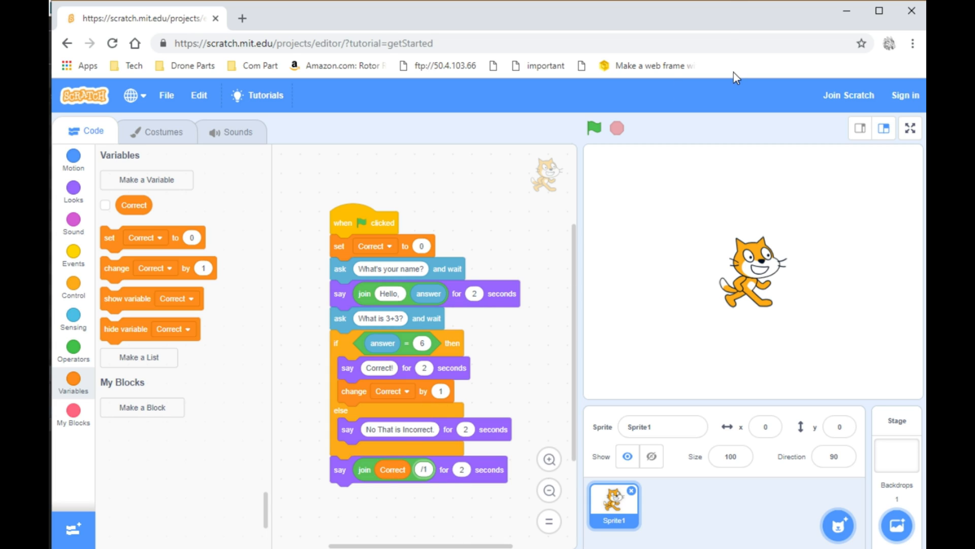
click(594, 128)
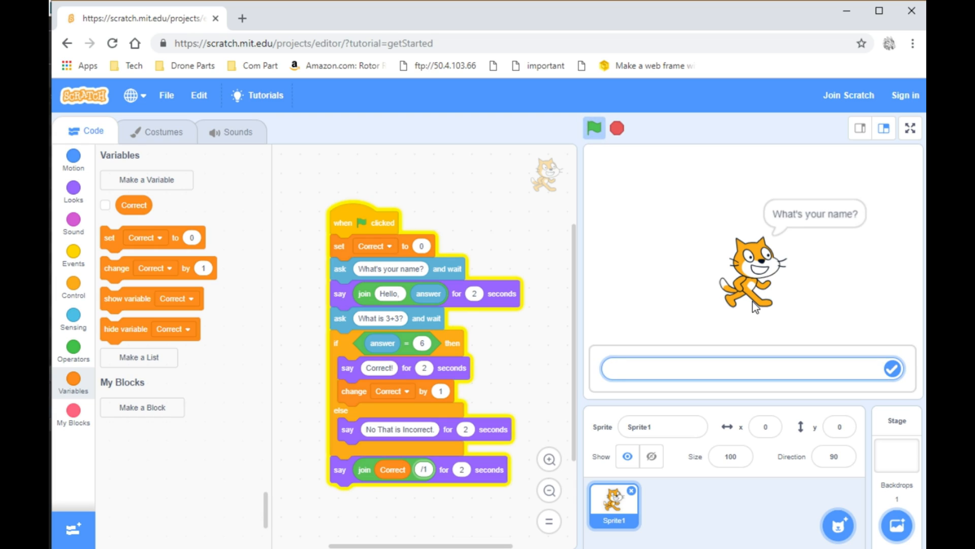
text(Bob)
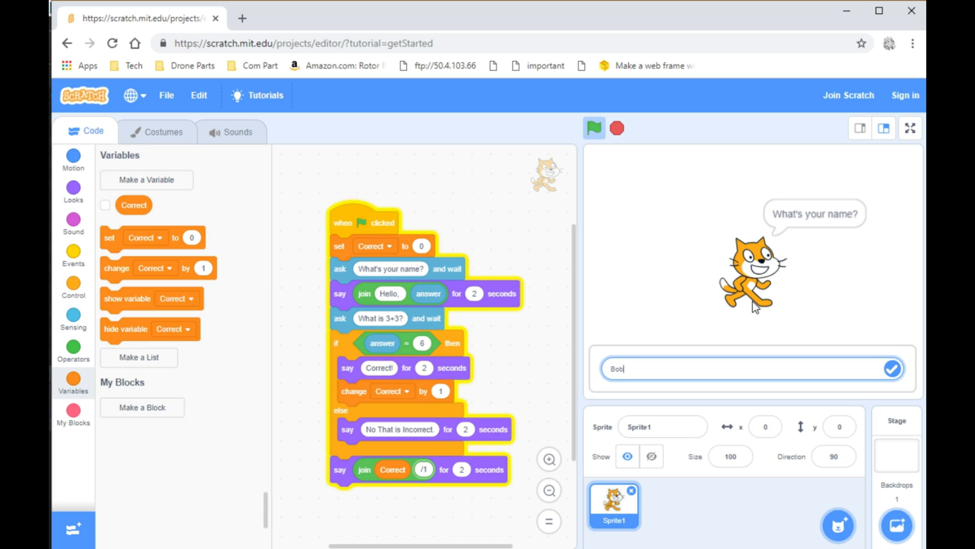
click(892, 380)
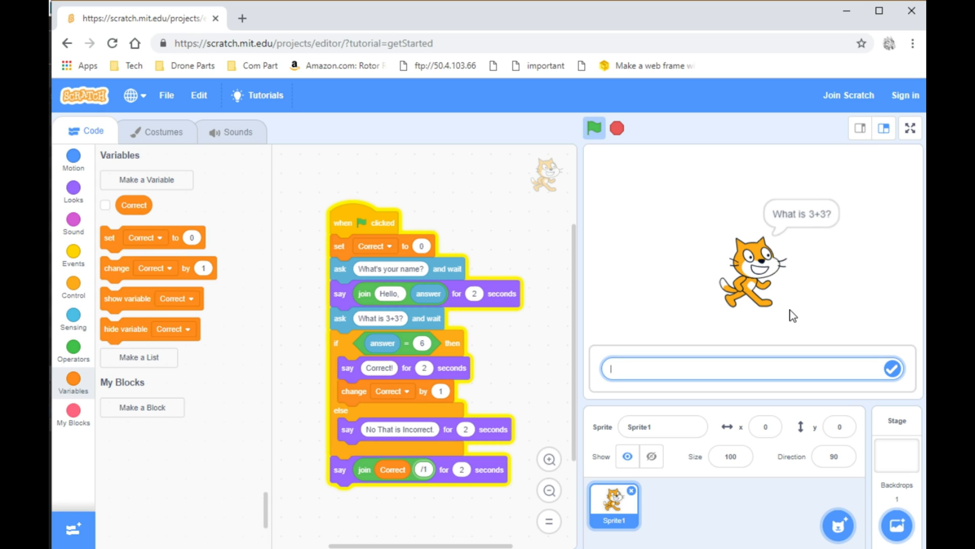
click(892, 383)
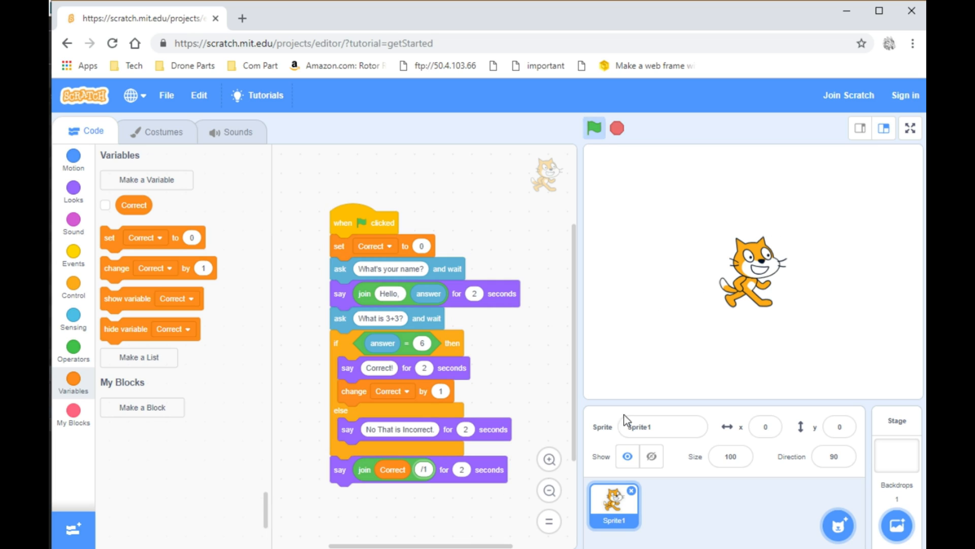
mouse_move(406, 469)
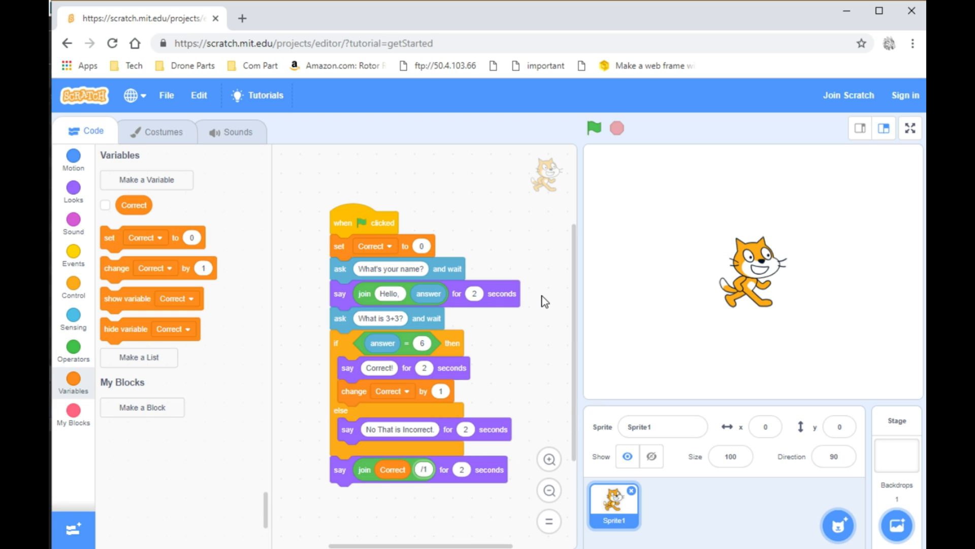
mouse_move(675, 396)
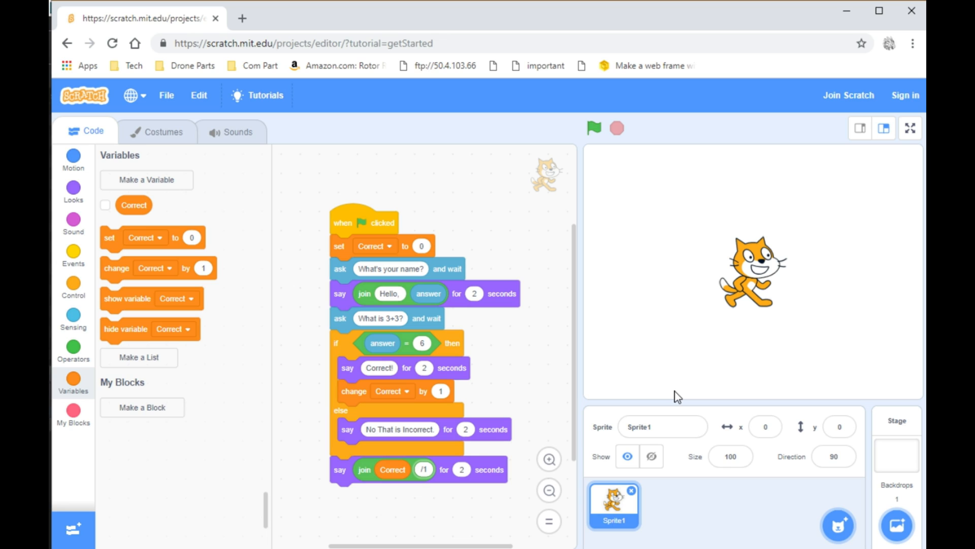